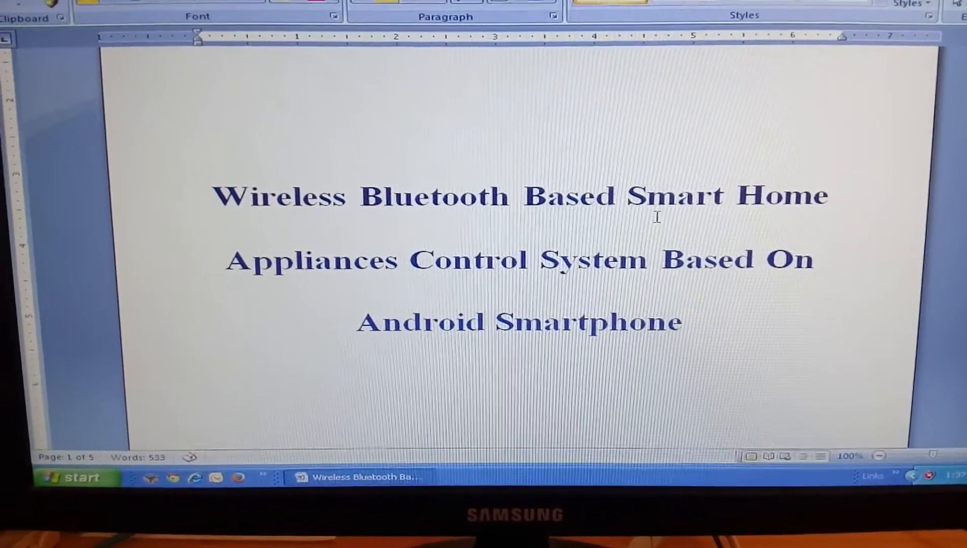
scroll(down, 3)
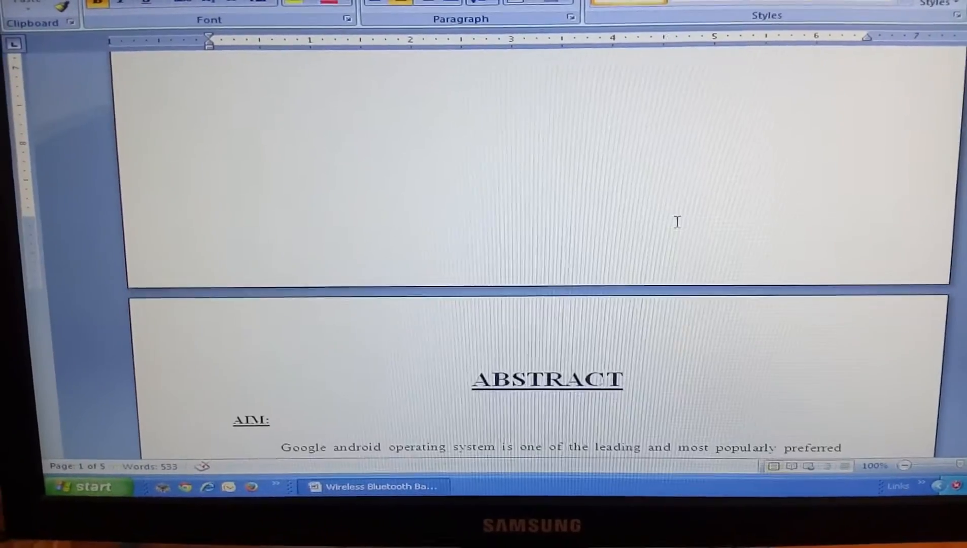
scroll(down, 3)
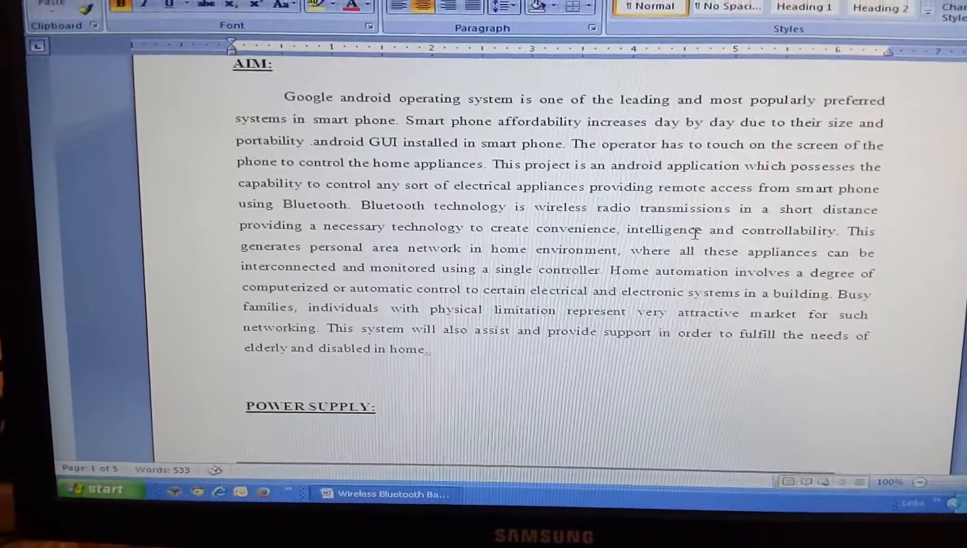
scroll(down, 3)
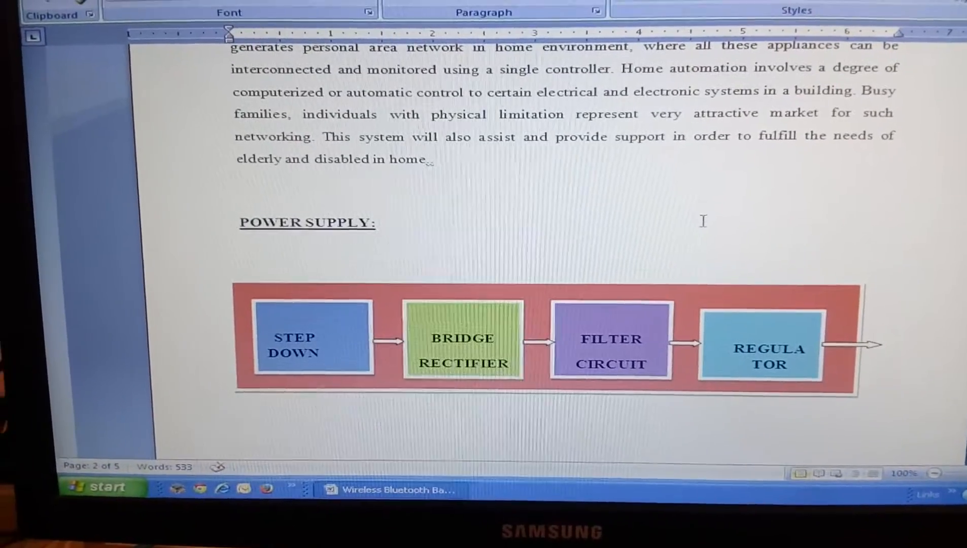
scroll(down, 3)
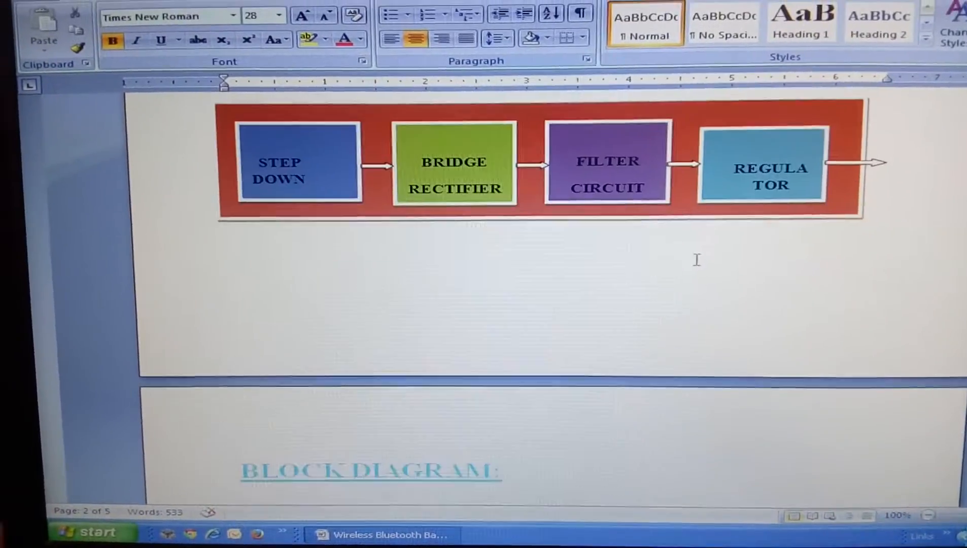
scroll(down, 3)
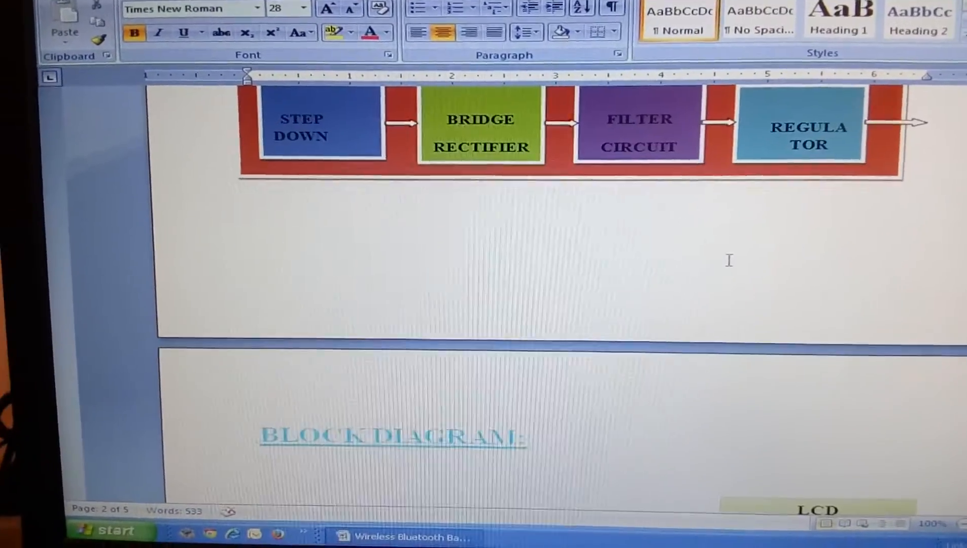
scroll(down, 3)
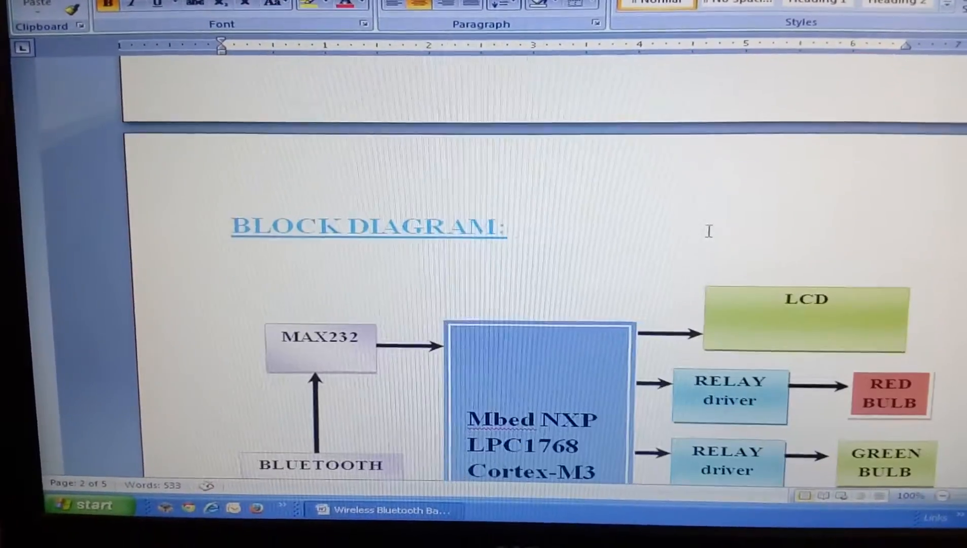
scroll(down, 3)
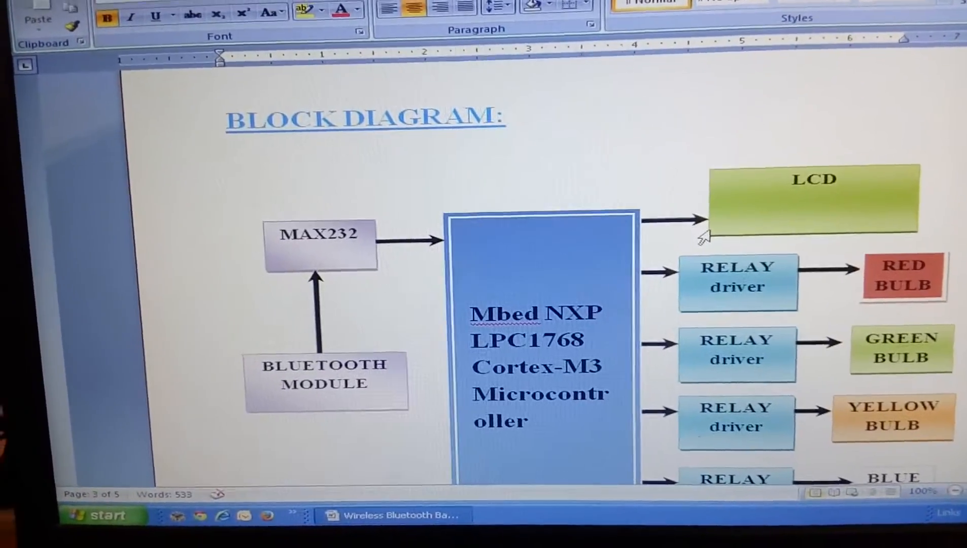
scroll(down, 3)
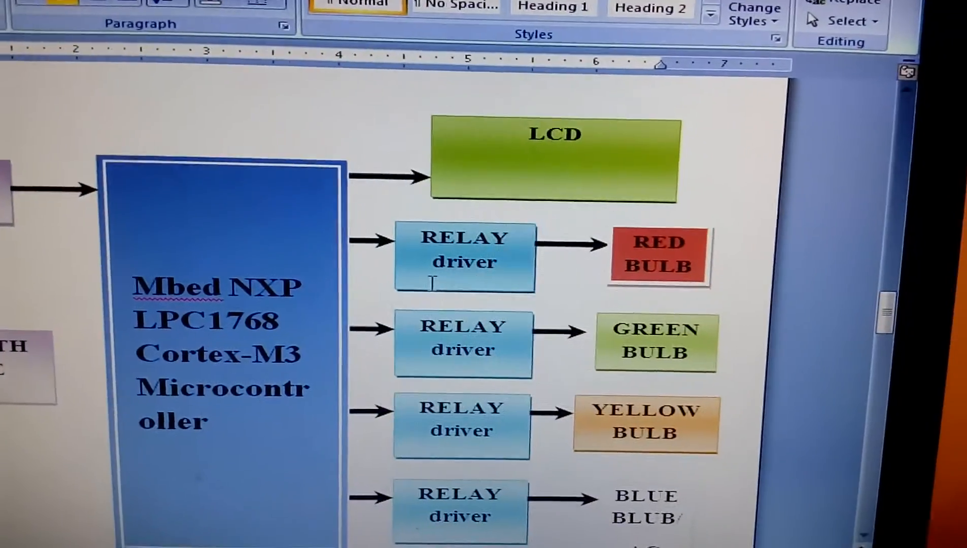
scroll(down, 3)
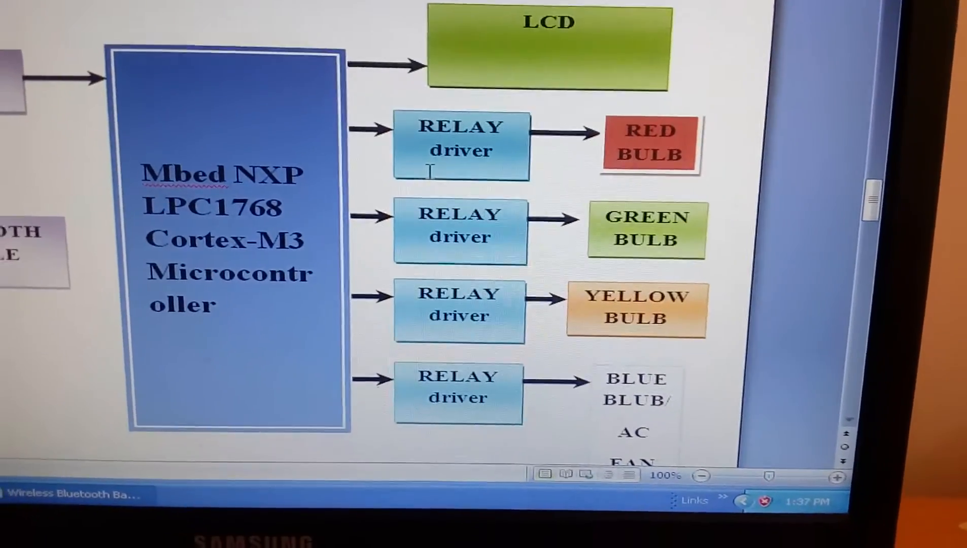
scroll(down, 3)
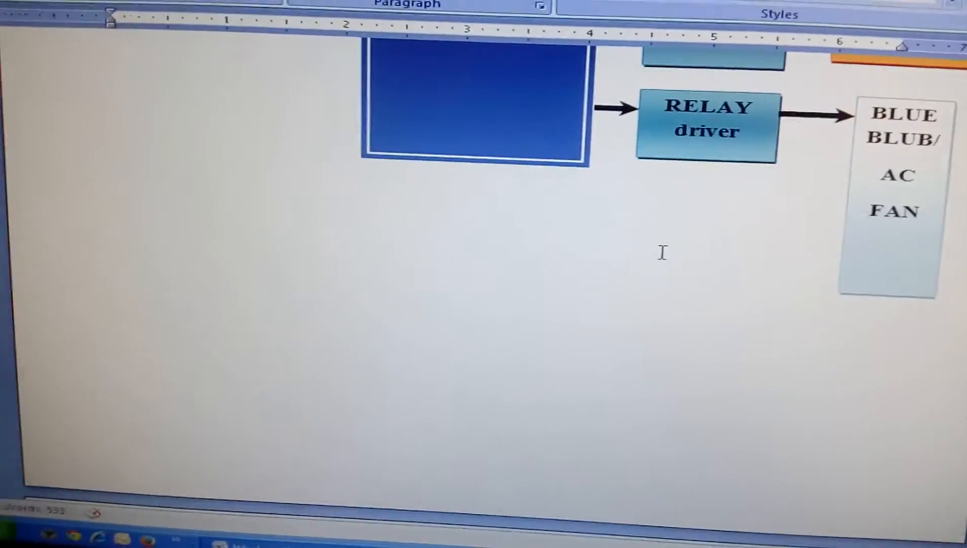
scroll(up, 3)
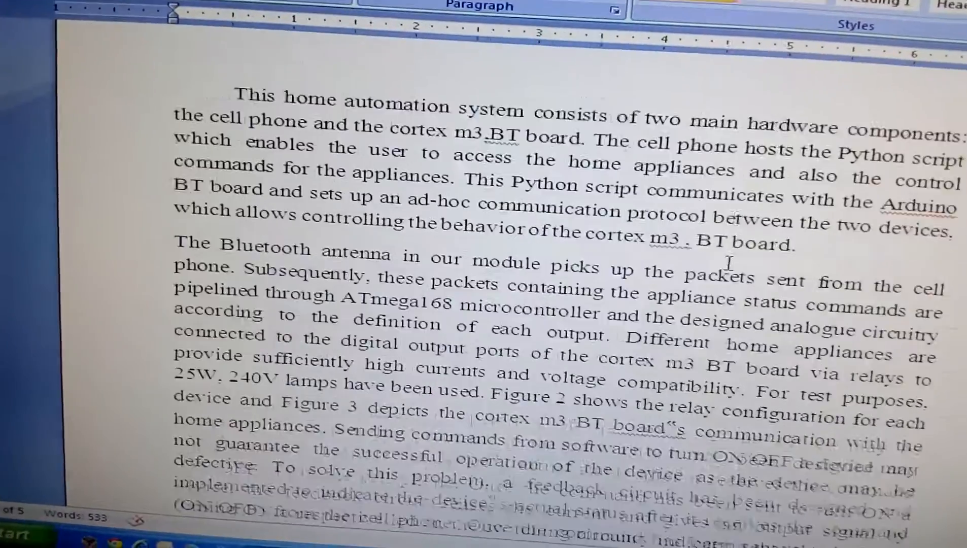
scroll(down, 3)
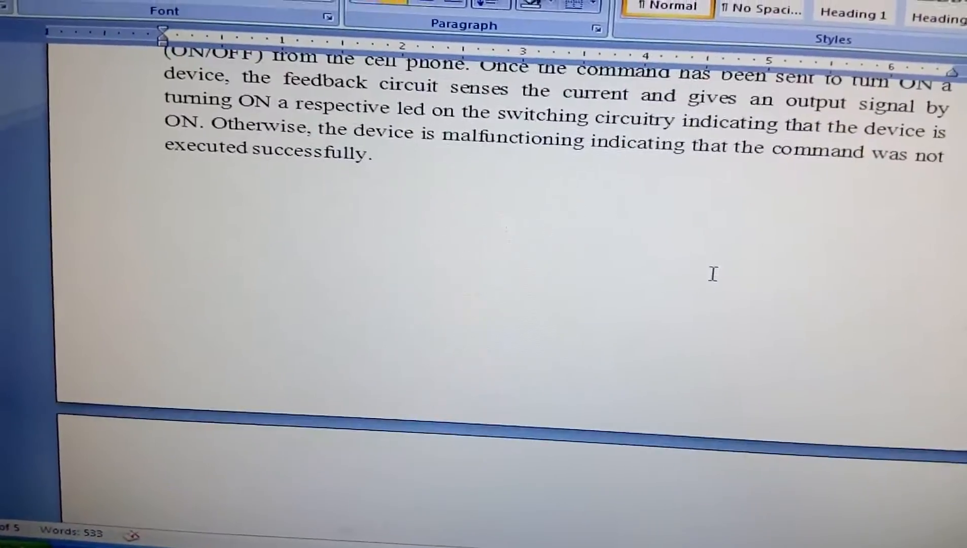
scroll(down, 3)
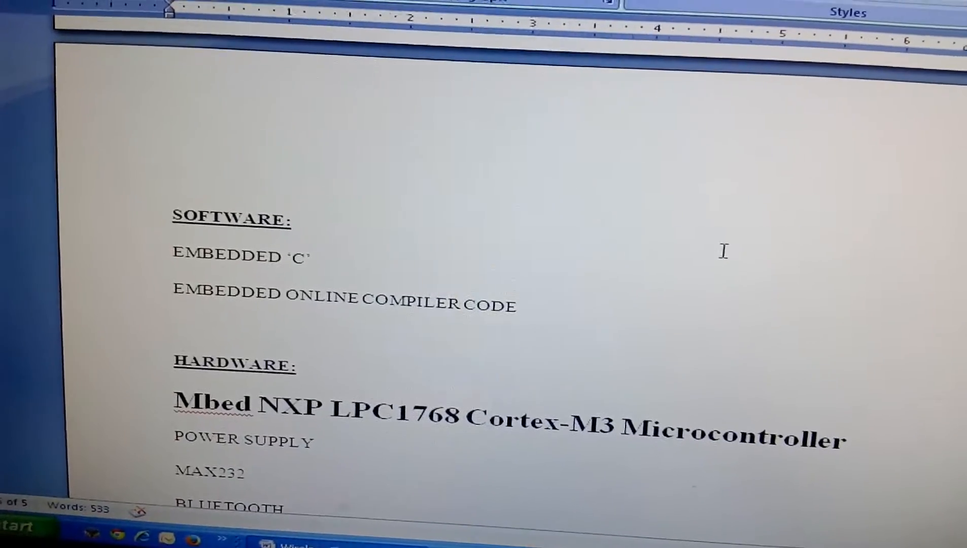
scroll(down, 3)
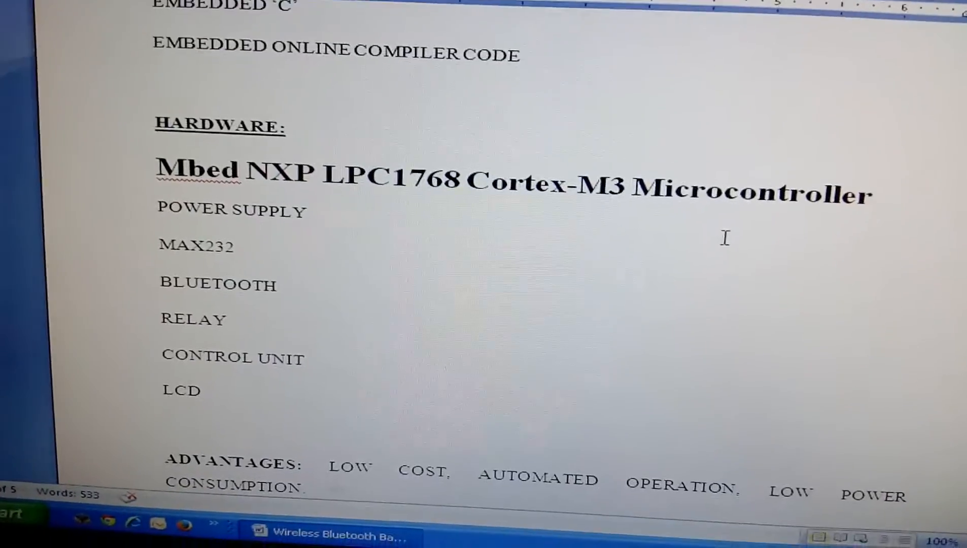